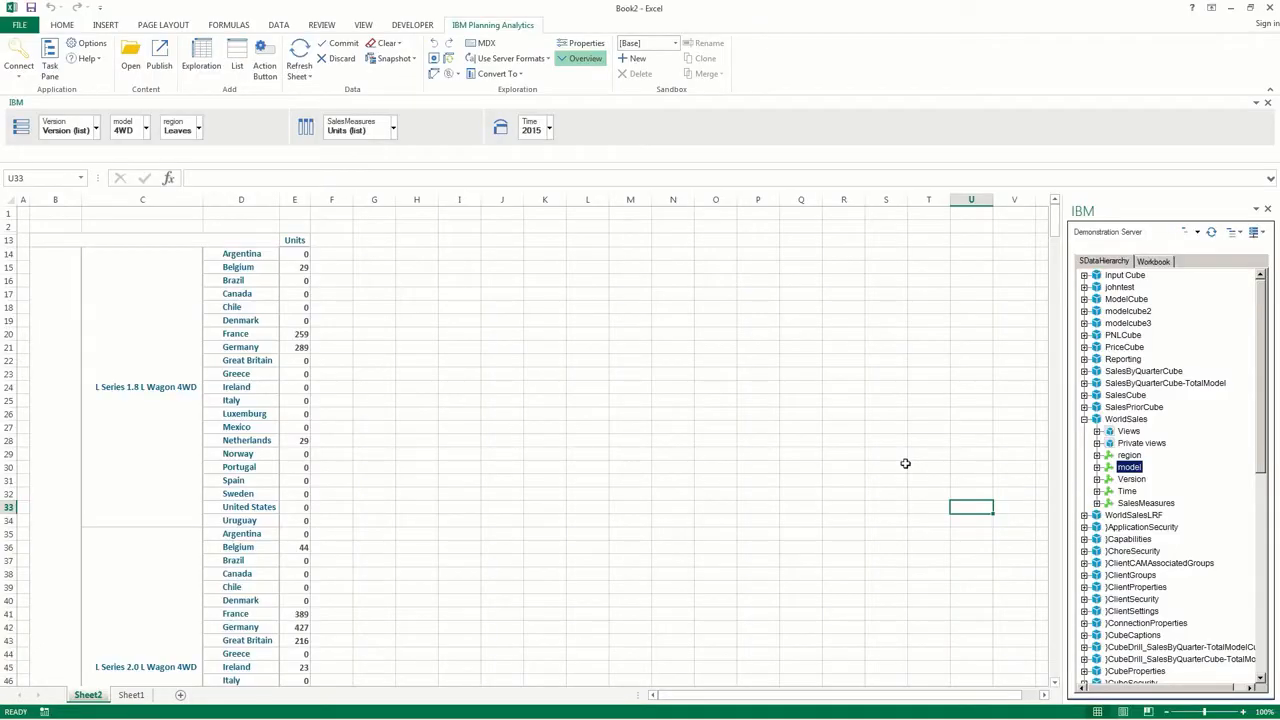
Expand WorldSales model down to its private subsets to reveal the 4WD set.
left_click(1098, 467)
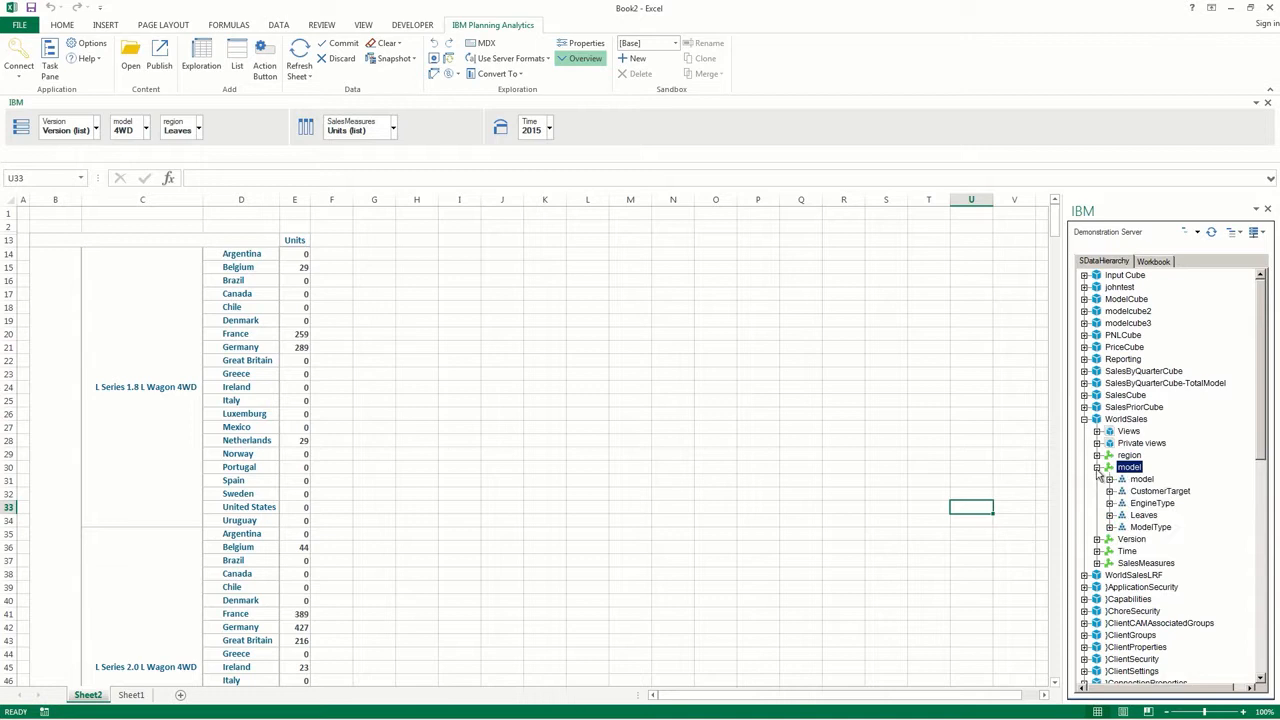
left_click(1098, 479)
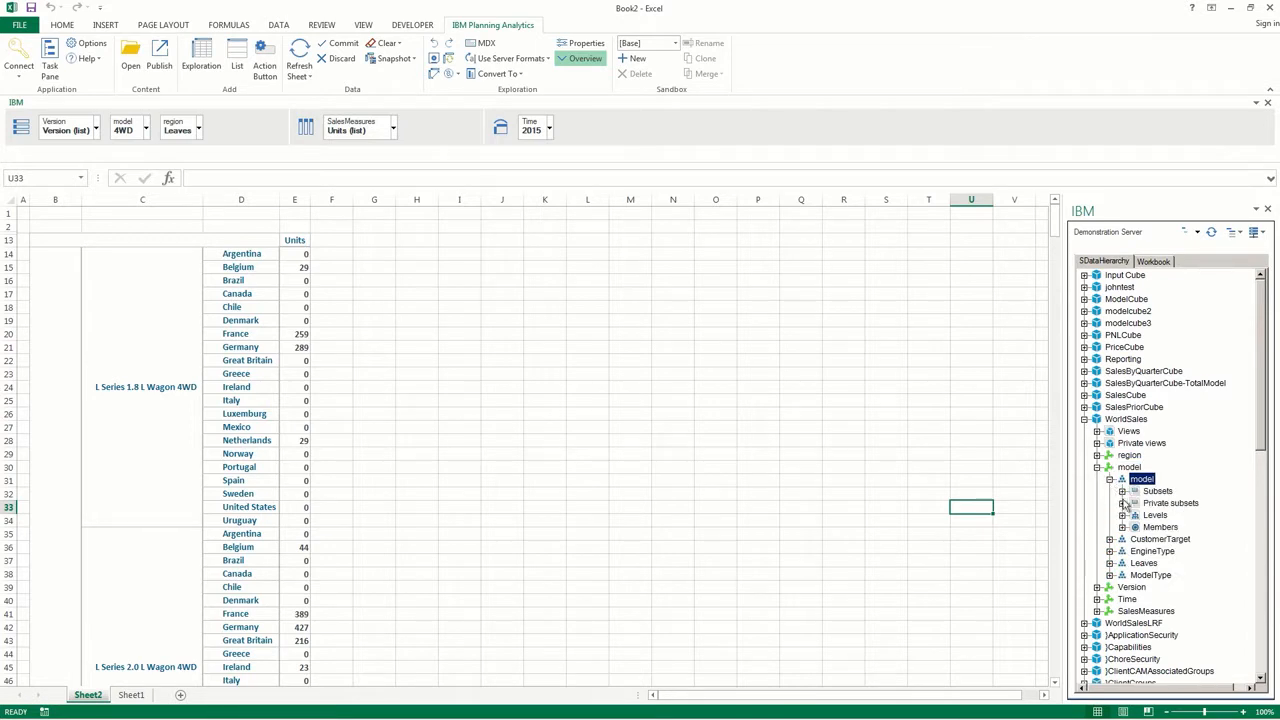
left_click(1113, 503)
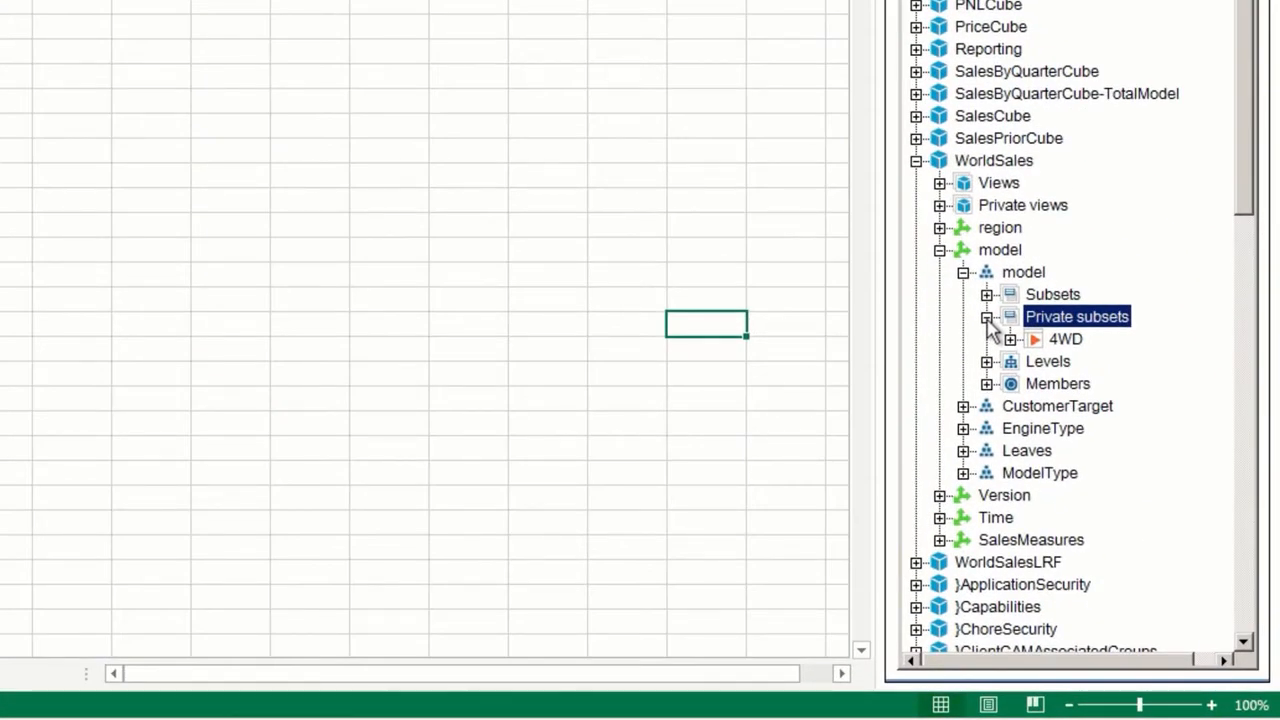
Bring up the action menu for the 4WD private subset.
right_click(1065, 339)
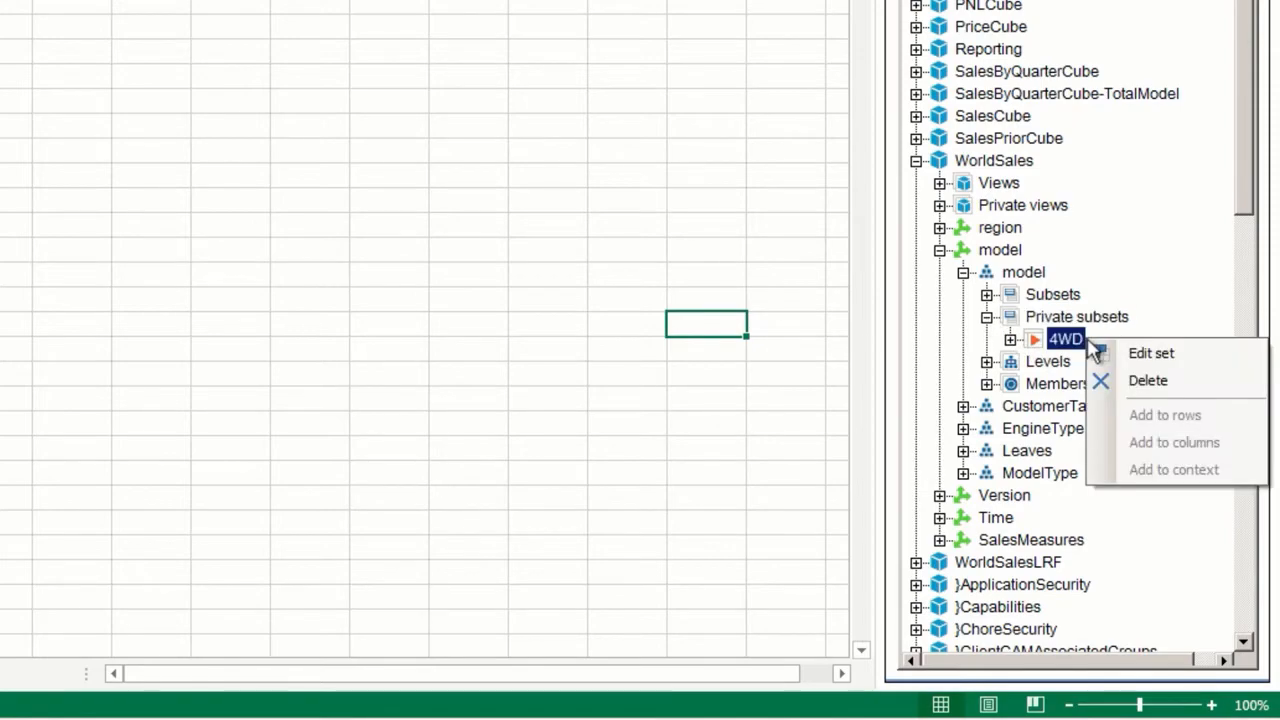
mouse_move(1150, 353)
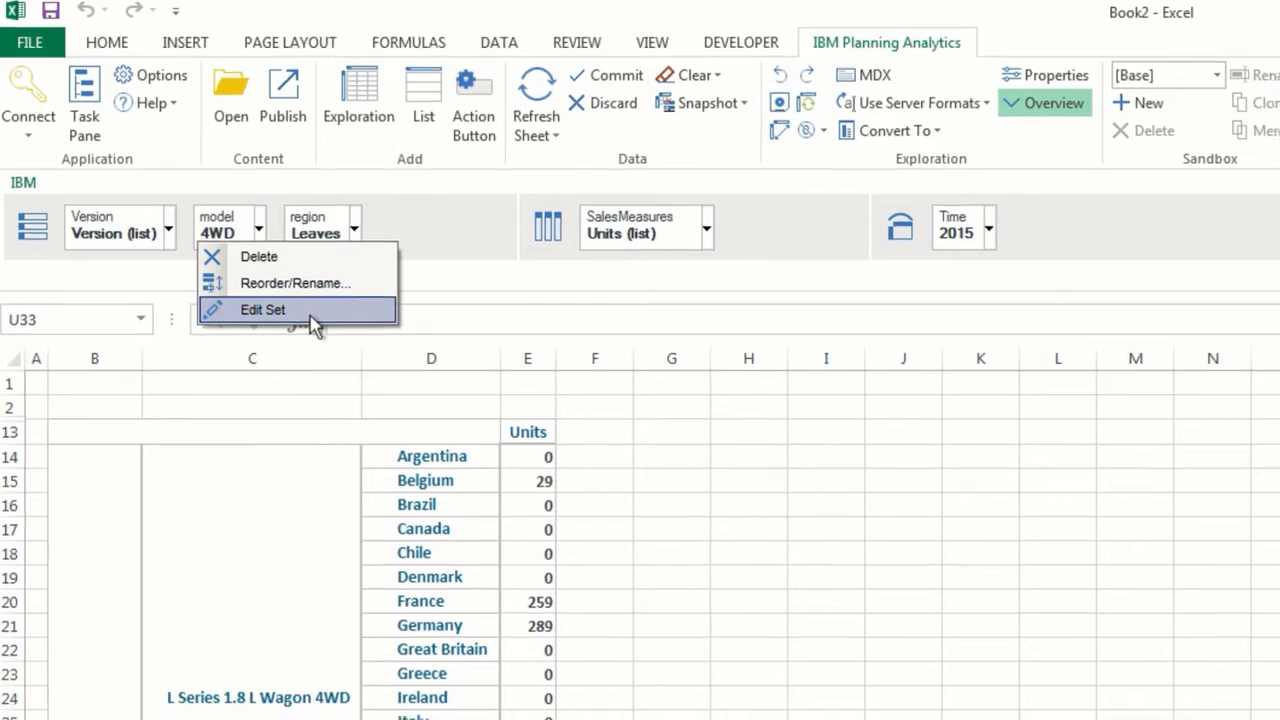
Edit the 4WD set and search available members for 'sedan'.
left_click(263, 309)
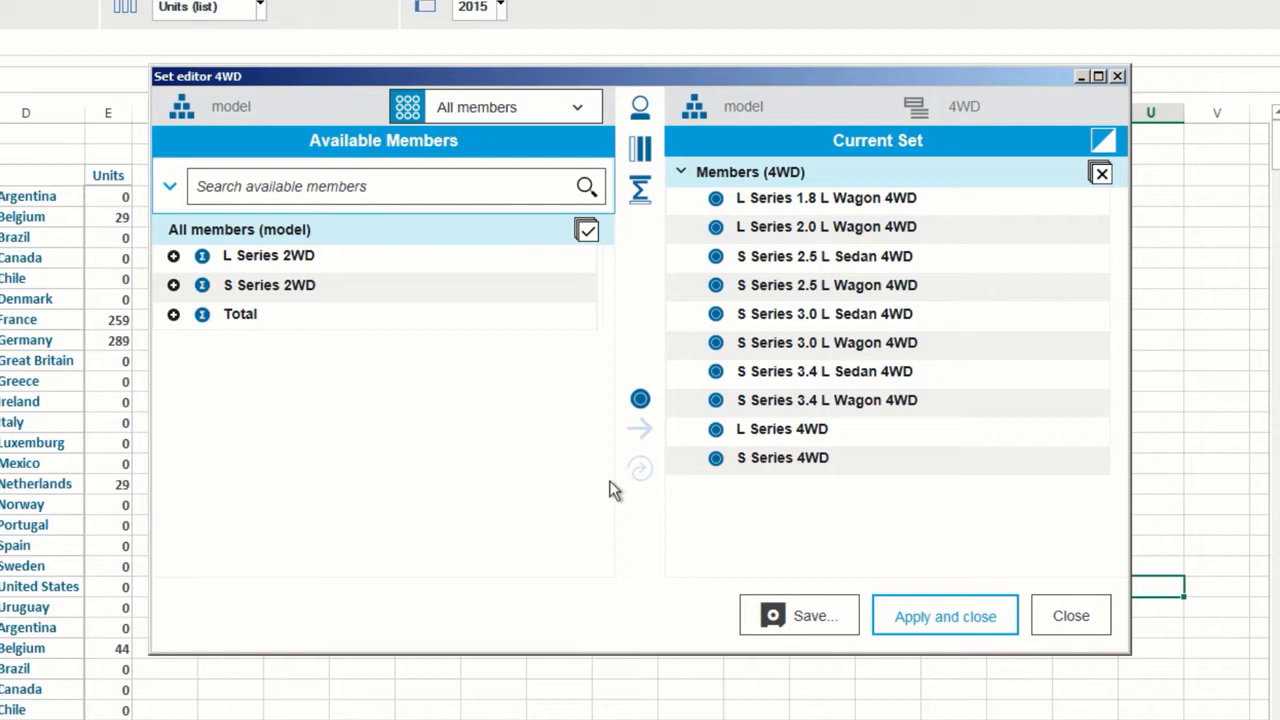
mouse_move(600, 485)
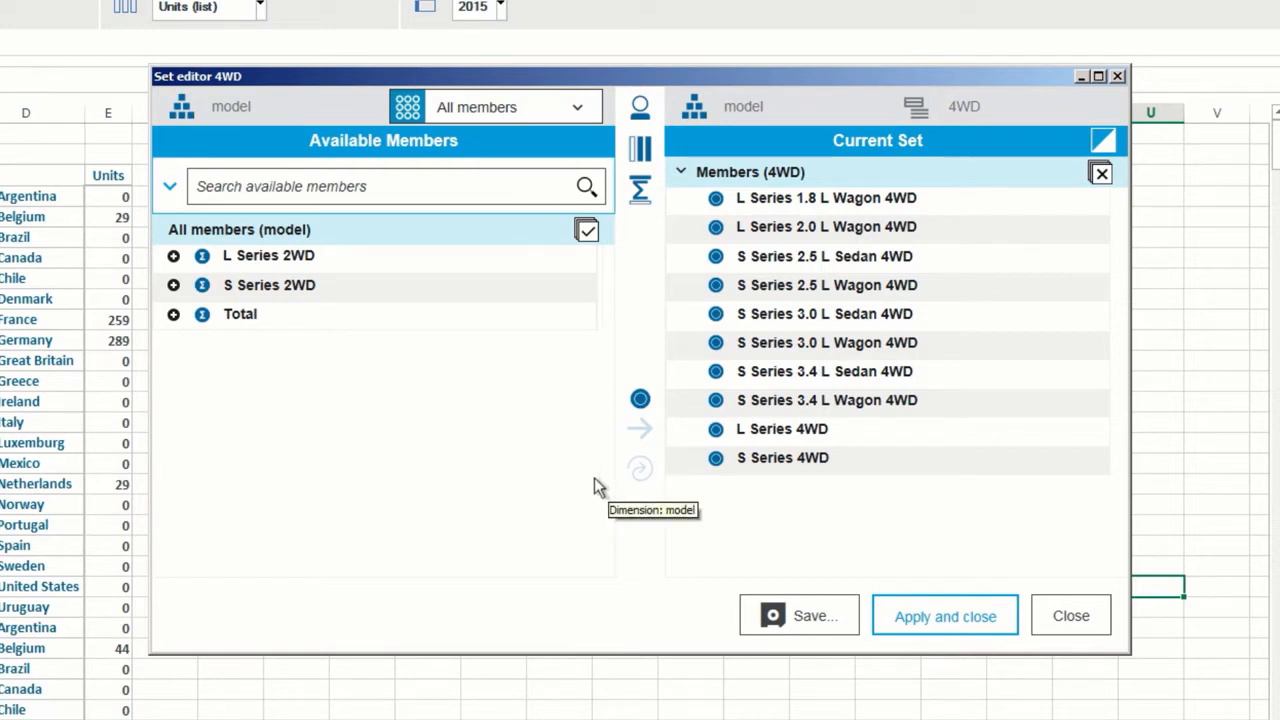
type("s")
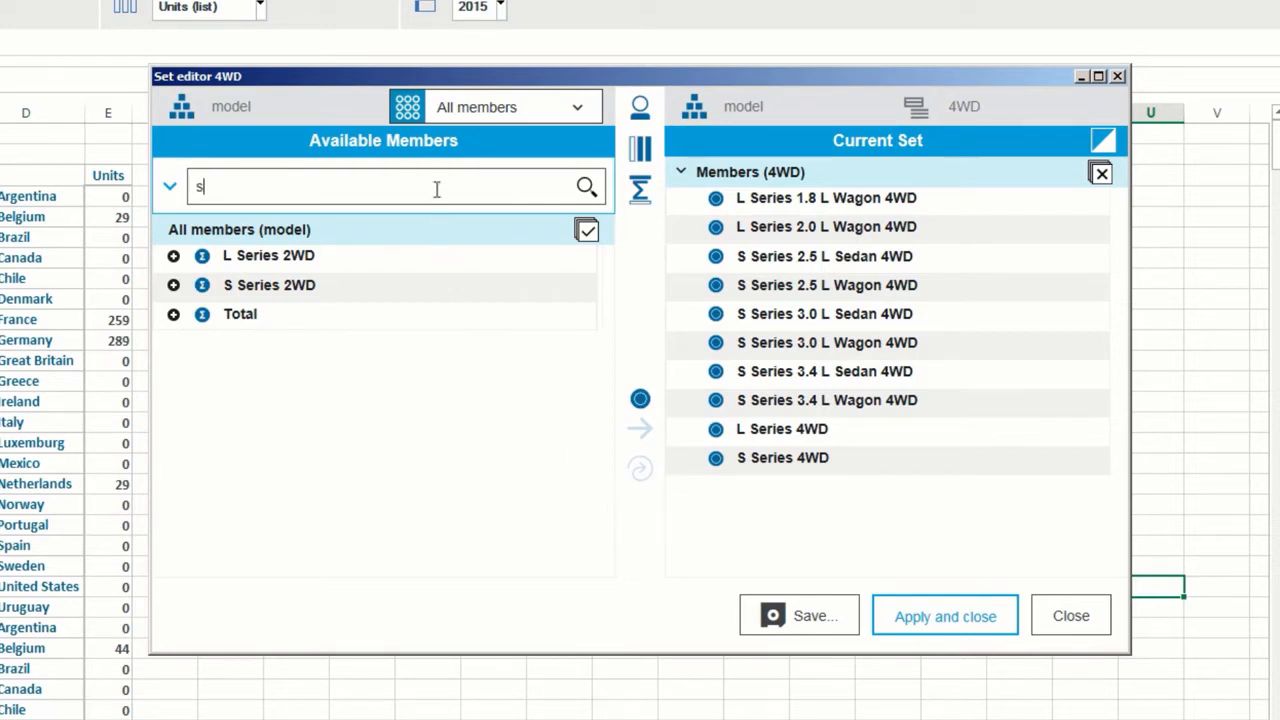
type("edan")
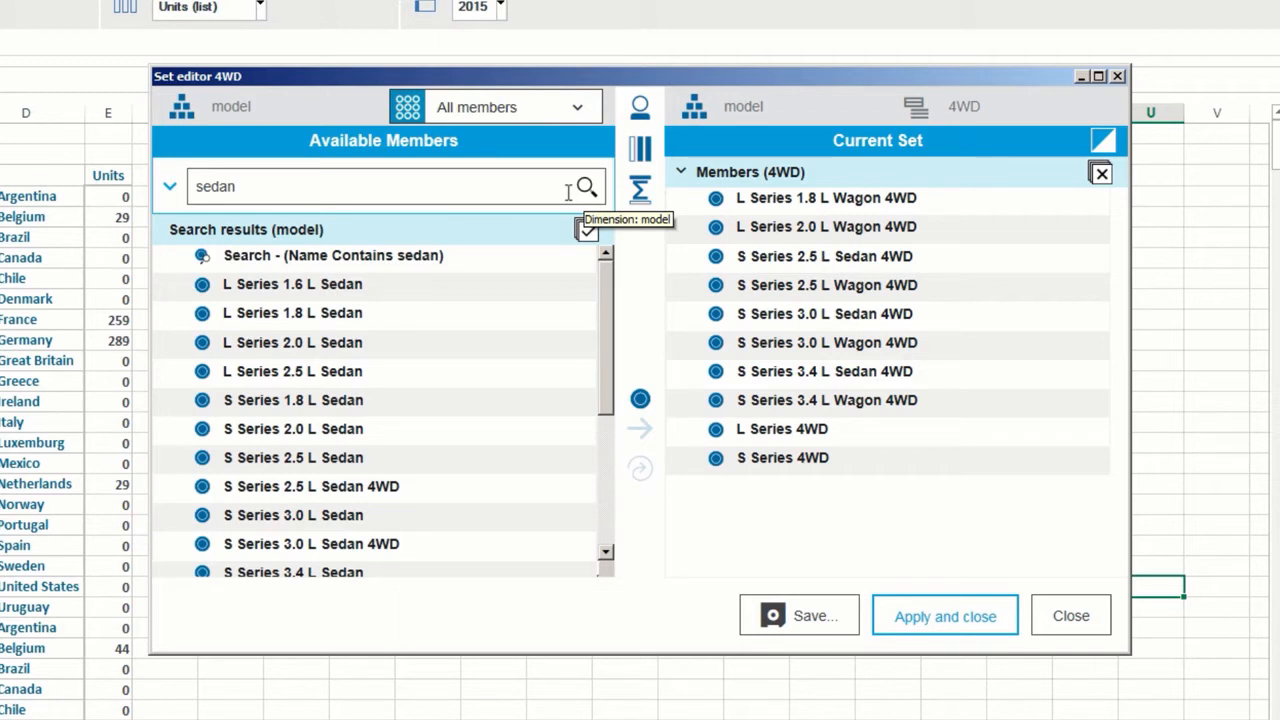
Replace the current set with the 'Name Contains sedan' search expression.
left_click(333, 255)
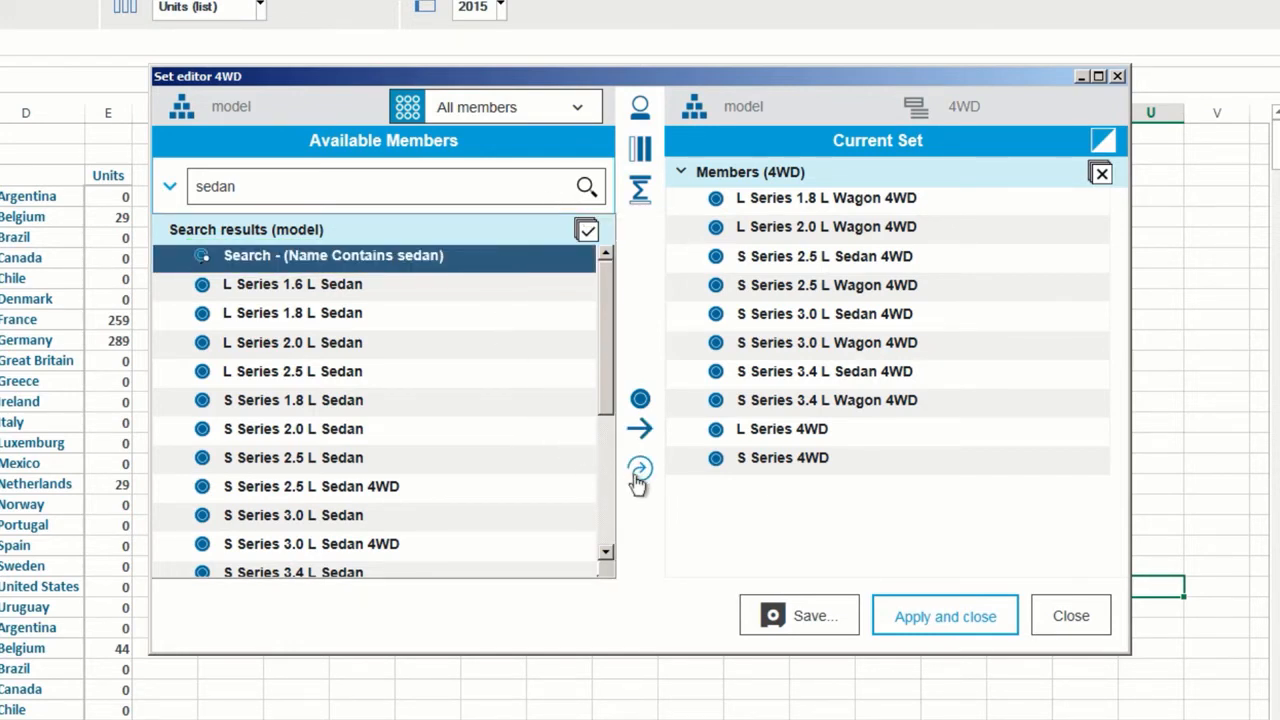
left_click(639, 470)
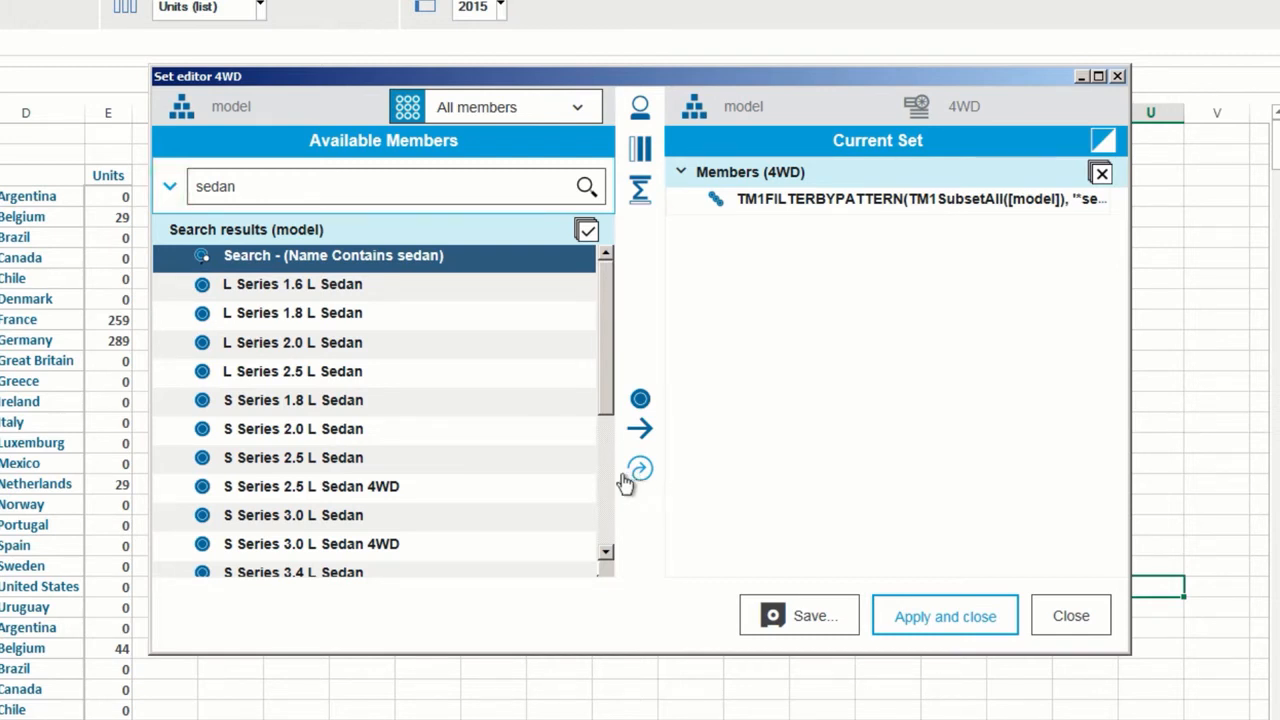
mouse_move(170, 187)
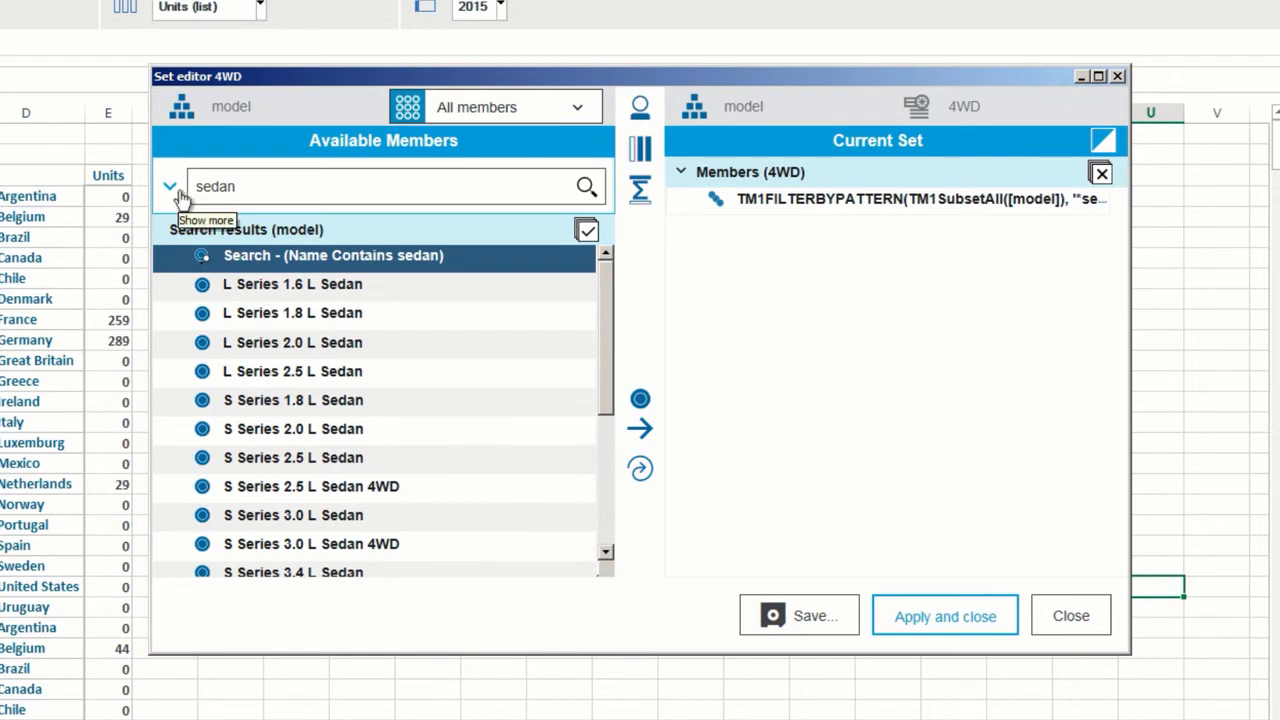
Expand advanced search, keeping the first filter on Name and reviewing operators.
left_click(170, 187)
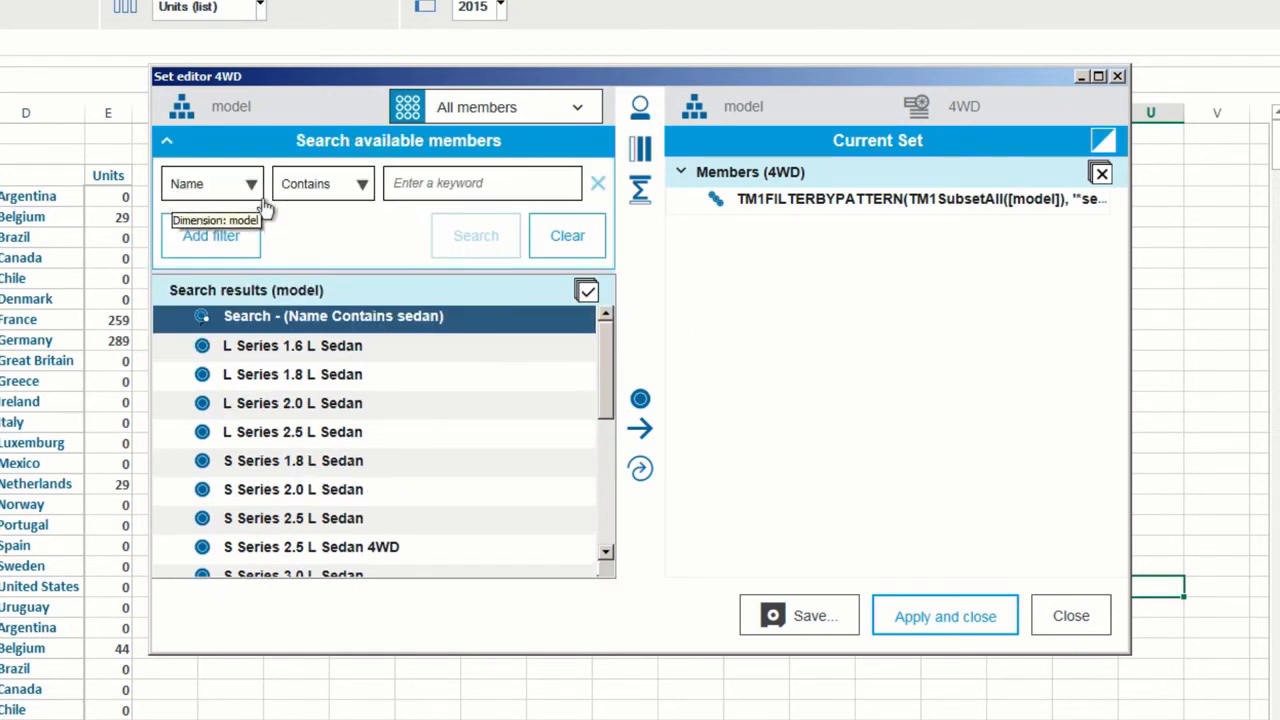
left_click(211, 183)
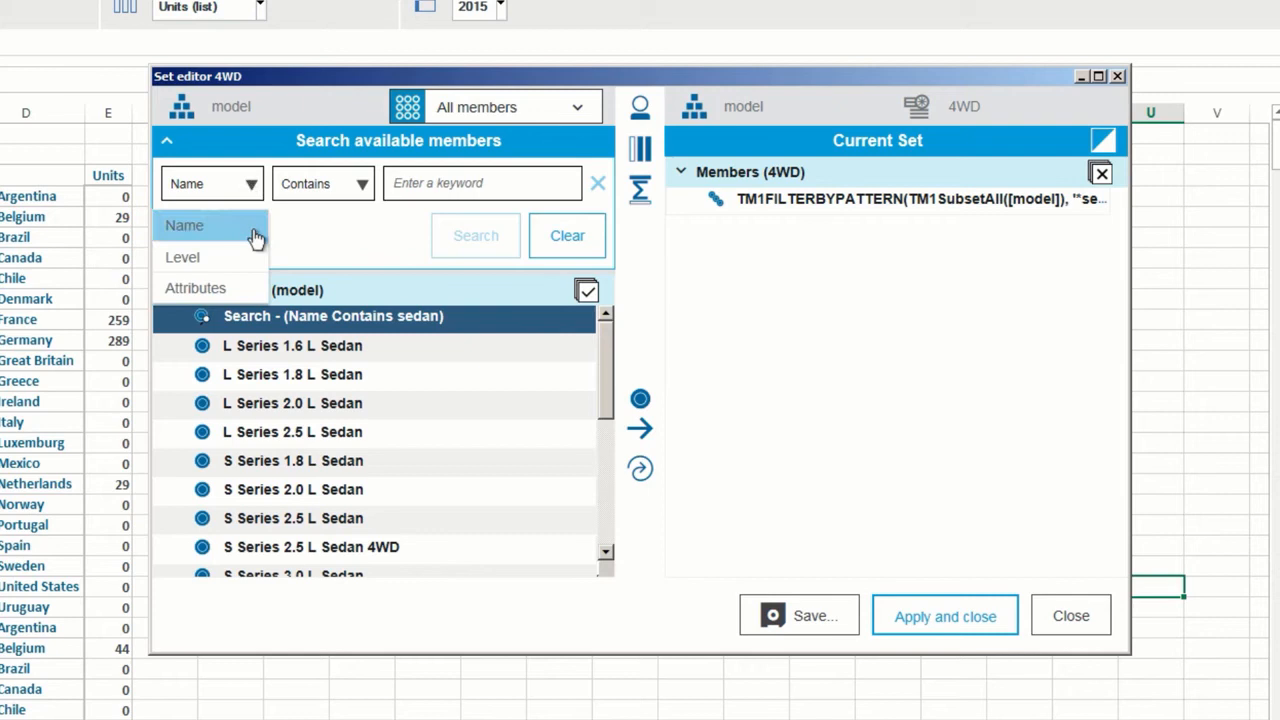
left_click(195, 288)
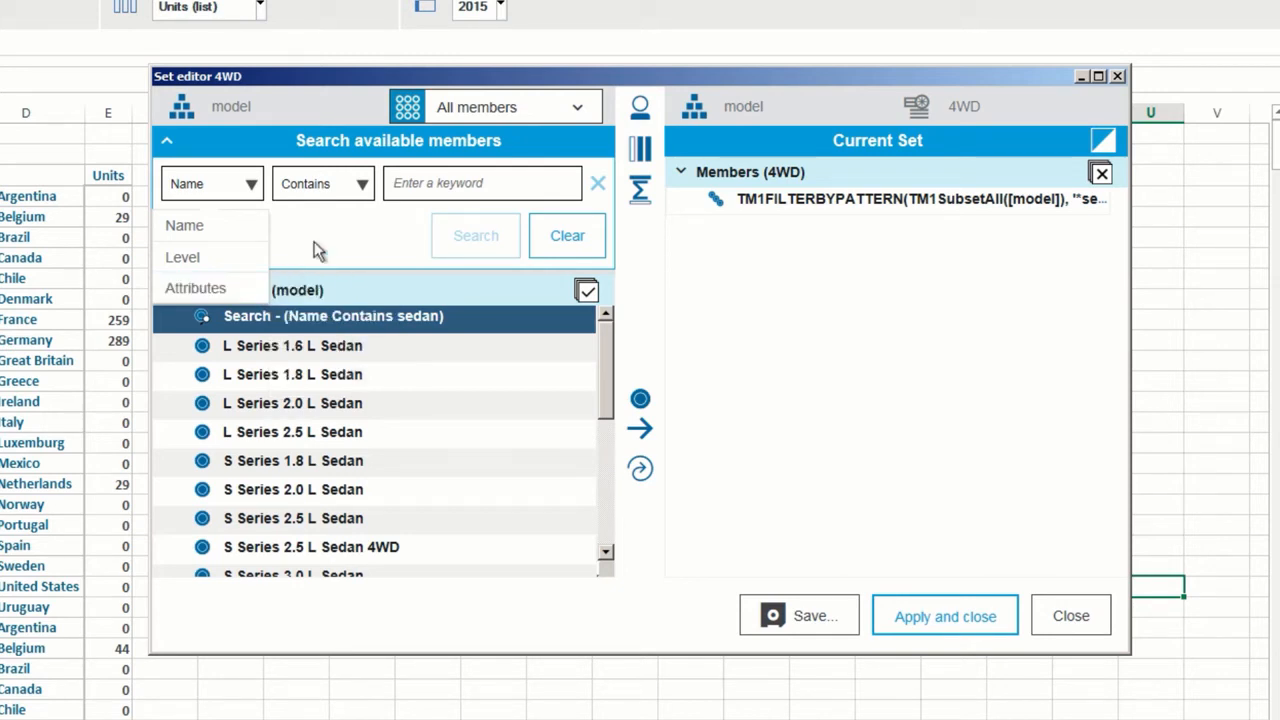
left_click(360, 183)
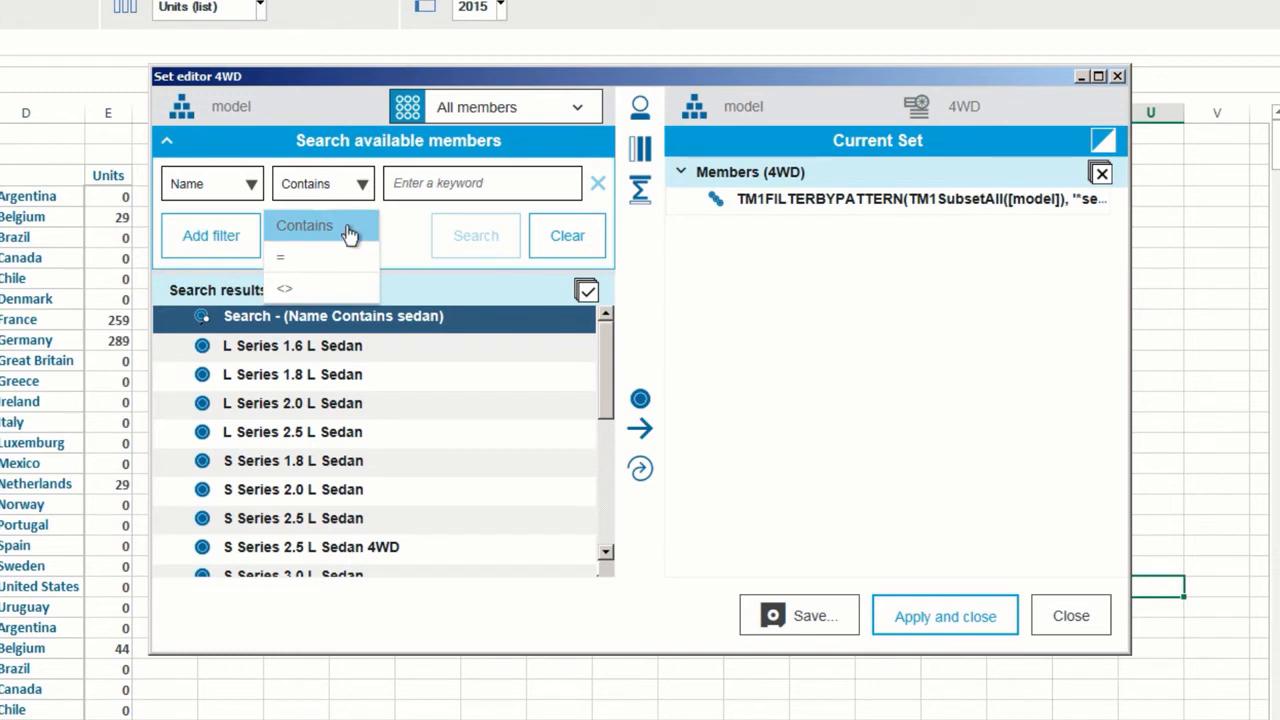
mouse_move(345, 258)
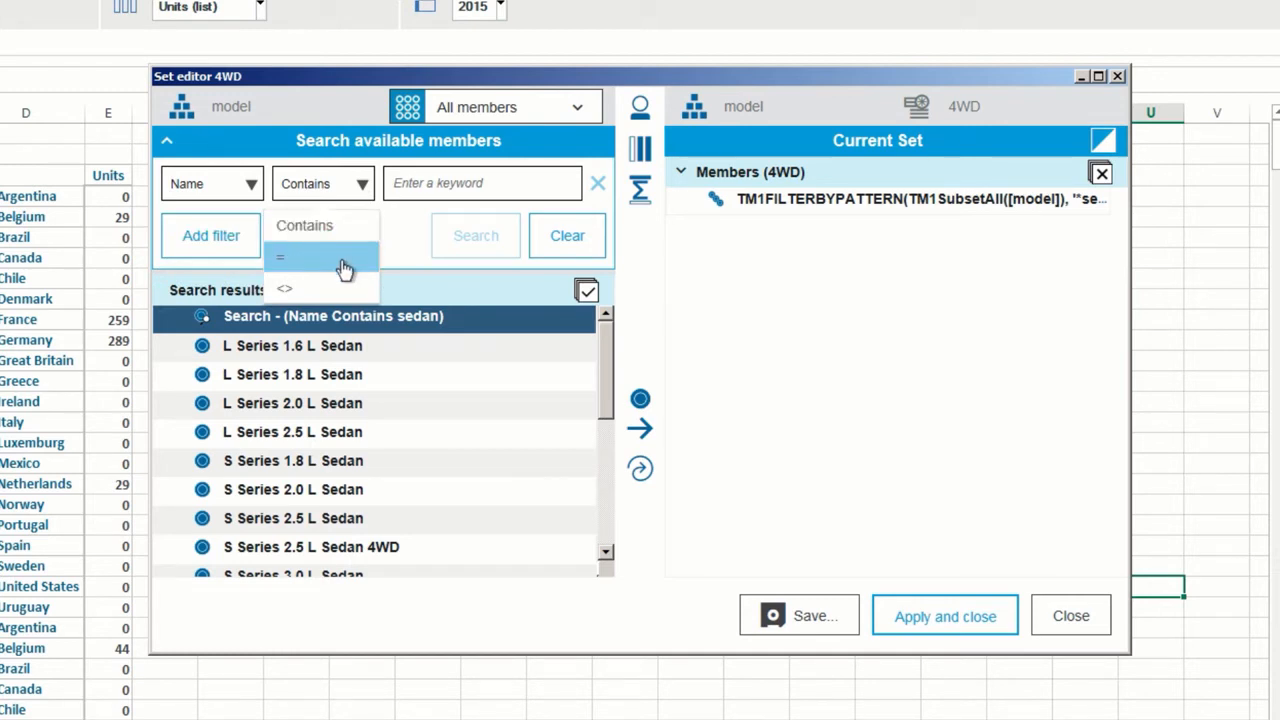
mouse_move(350, 294)
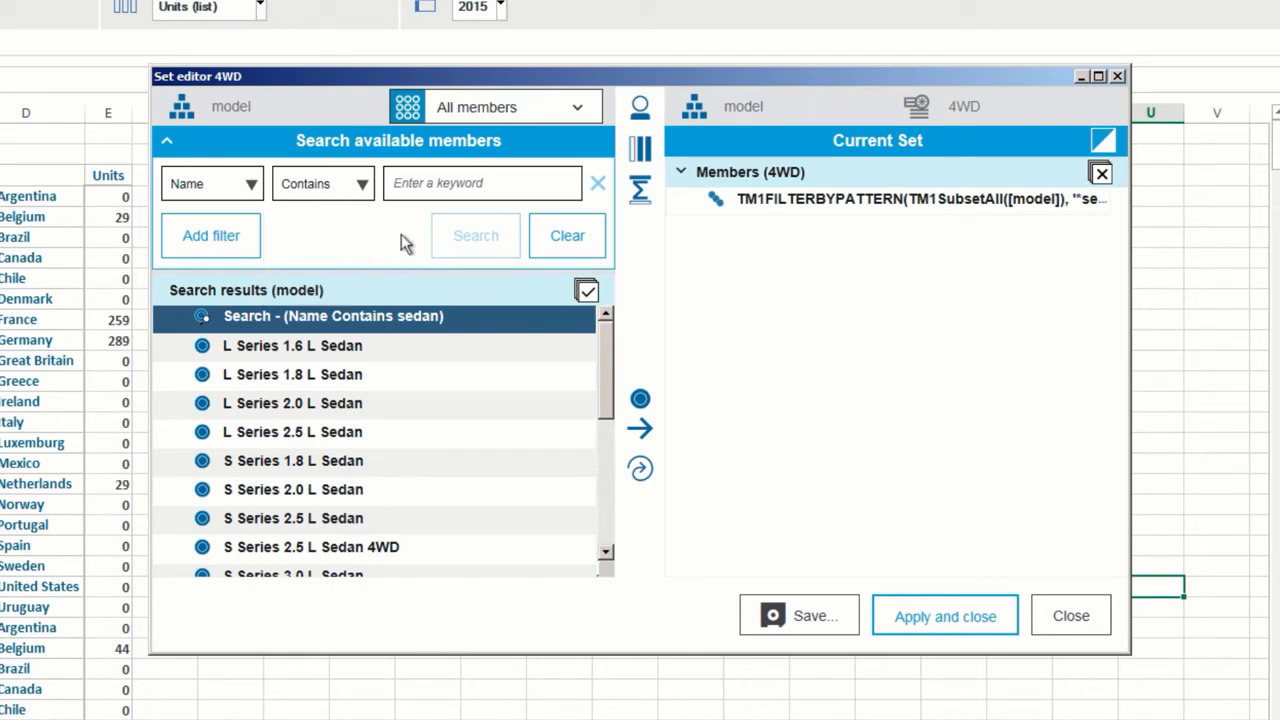
Filter names containing 'conver' and add a Level equals filter.
type("conver")
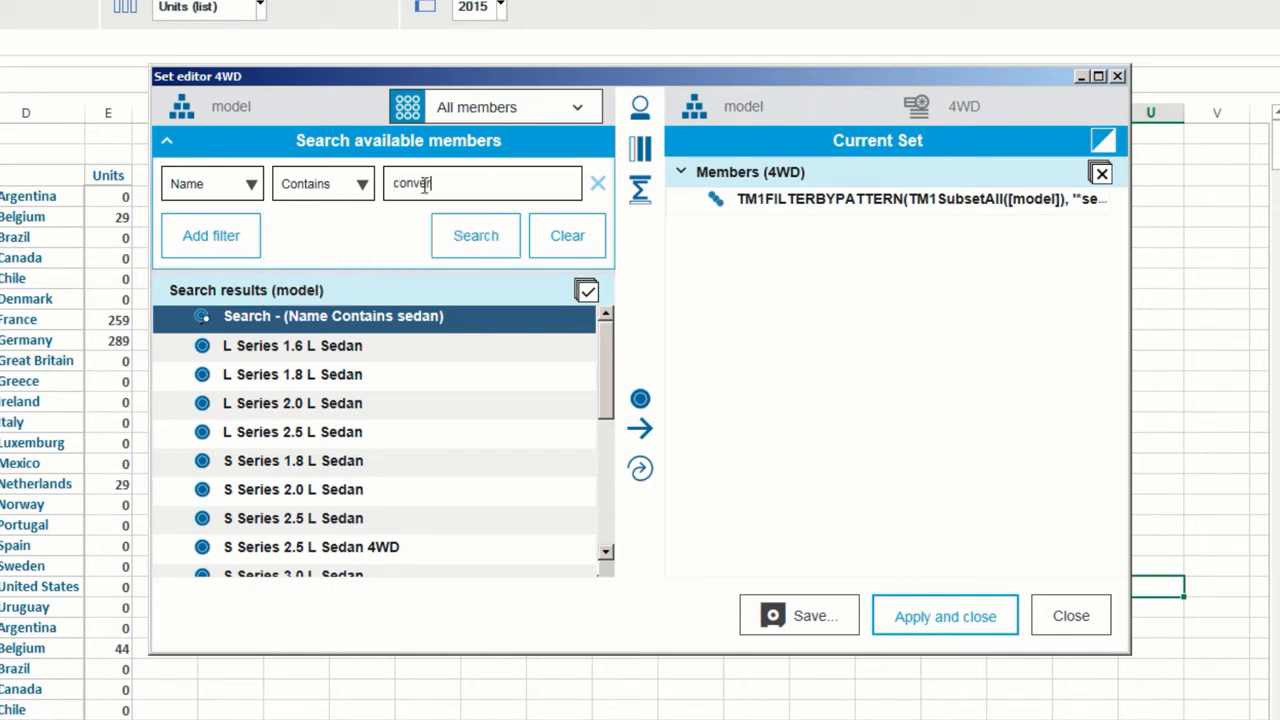
left_click(210, 235)
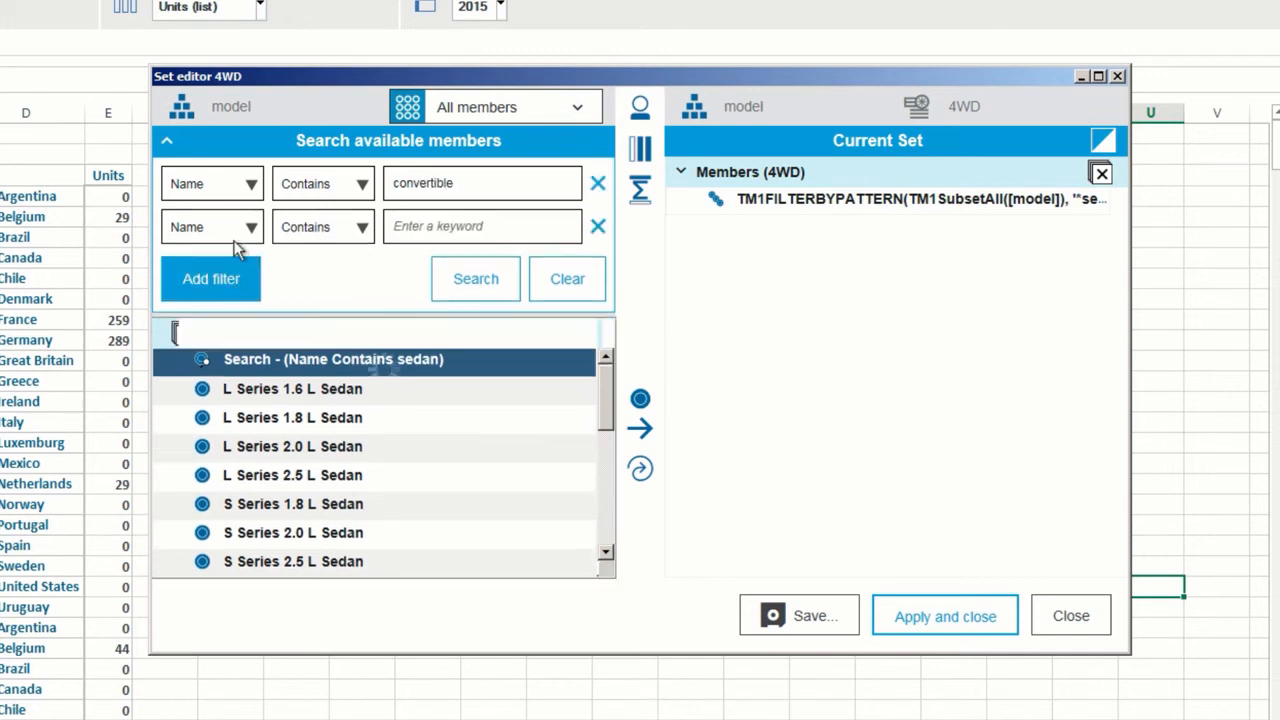
left_click(211, 226)
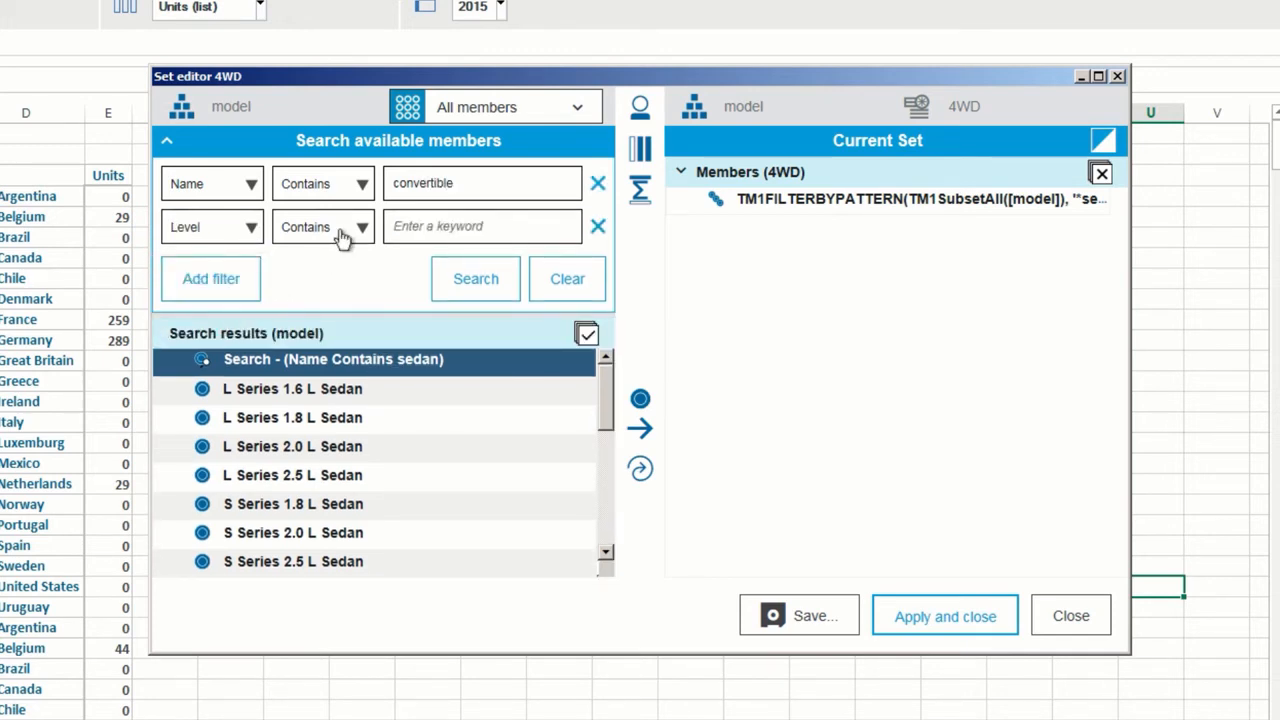
left_click(322, 226)
type("3")
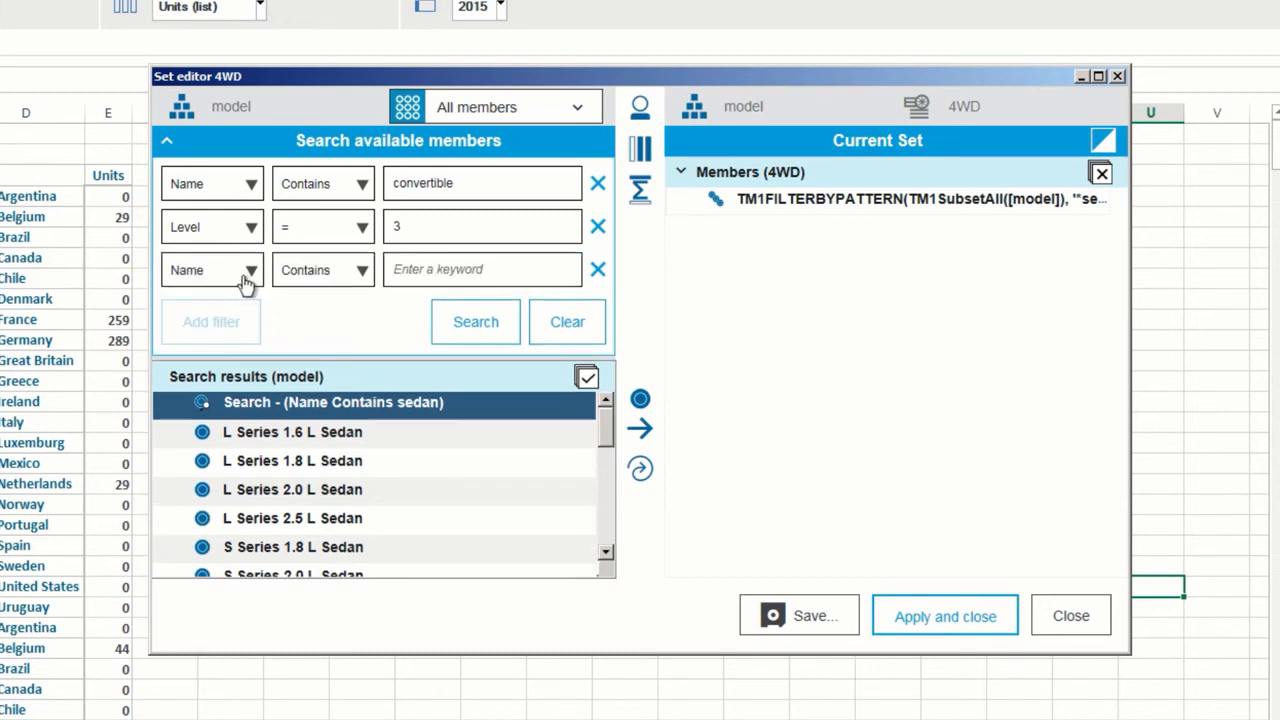
Add an Engine Size not equal 1.6 filter and run the search.
left_click(250, 270)
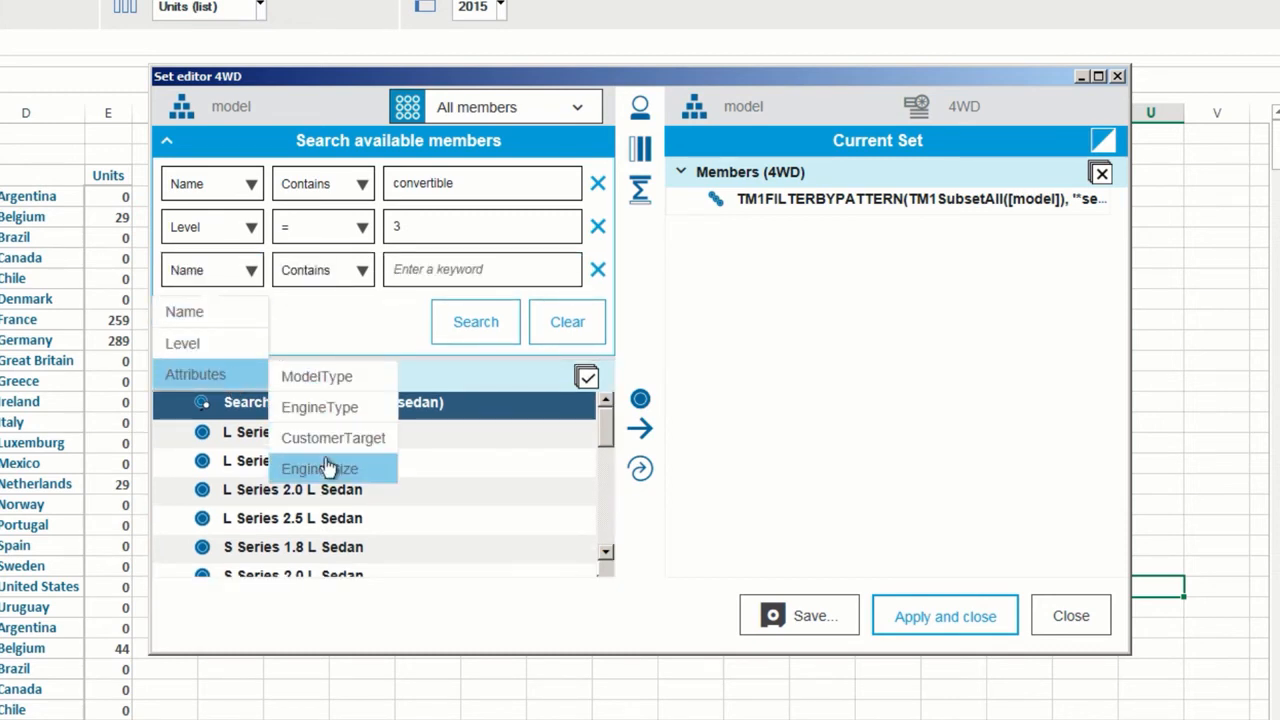
left_click(319, 468)
type("1")
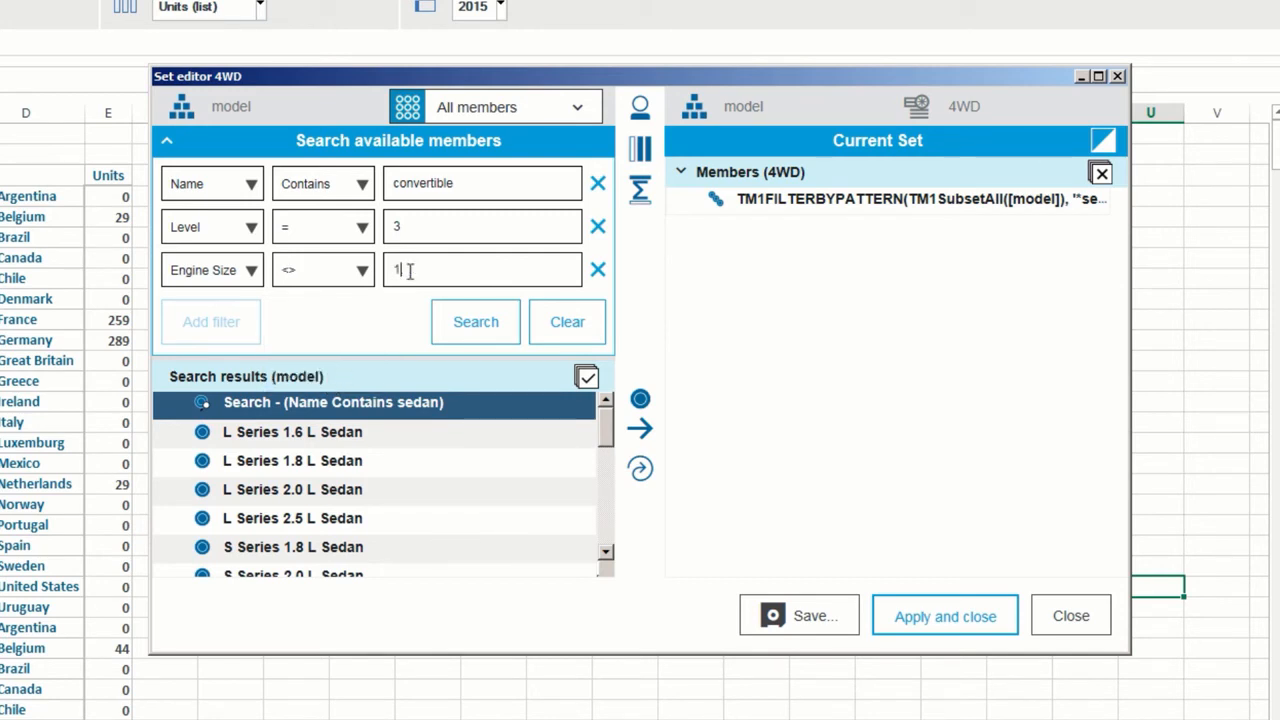
type(".6")
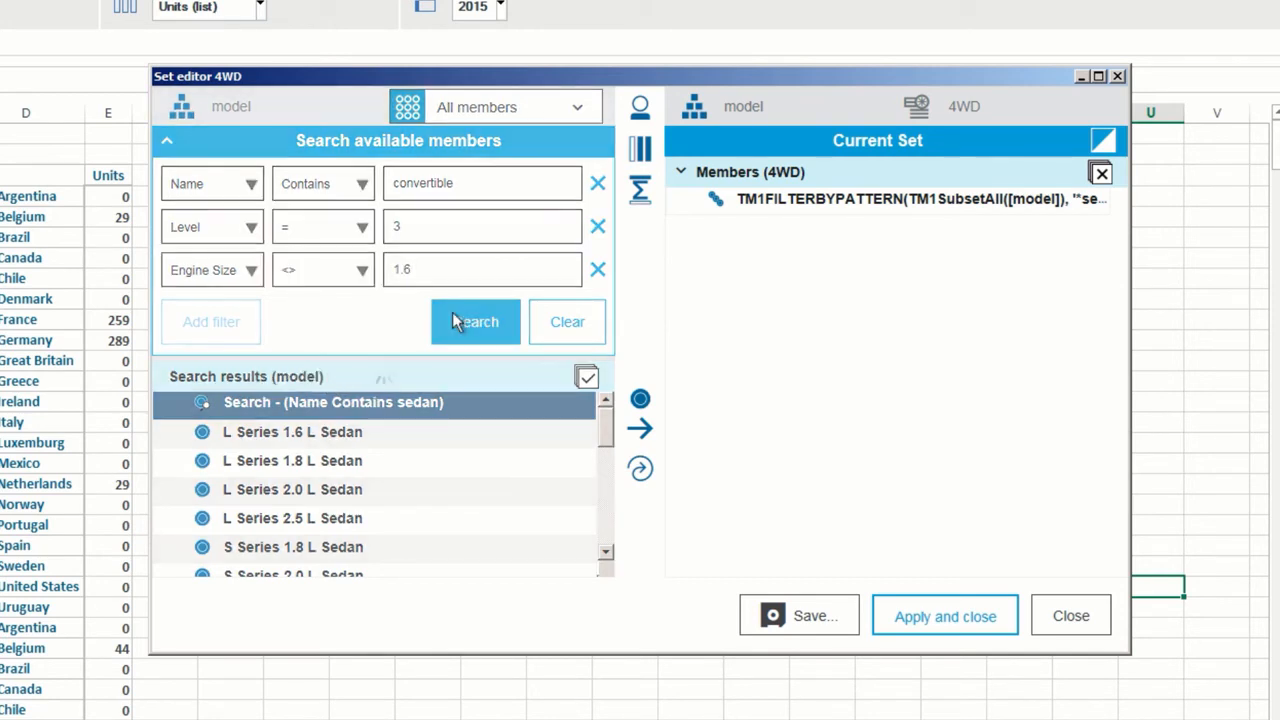
left_click(475, 321)
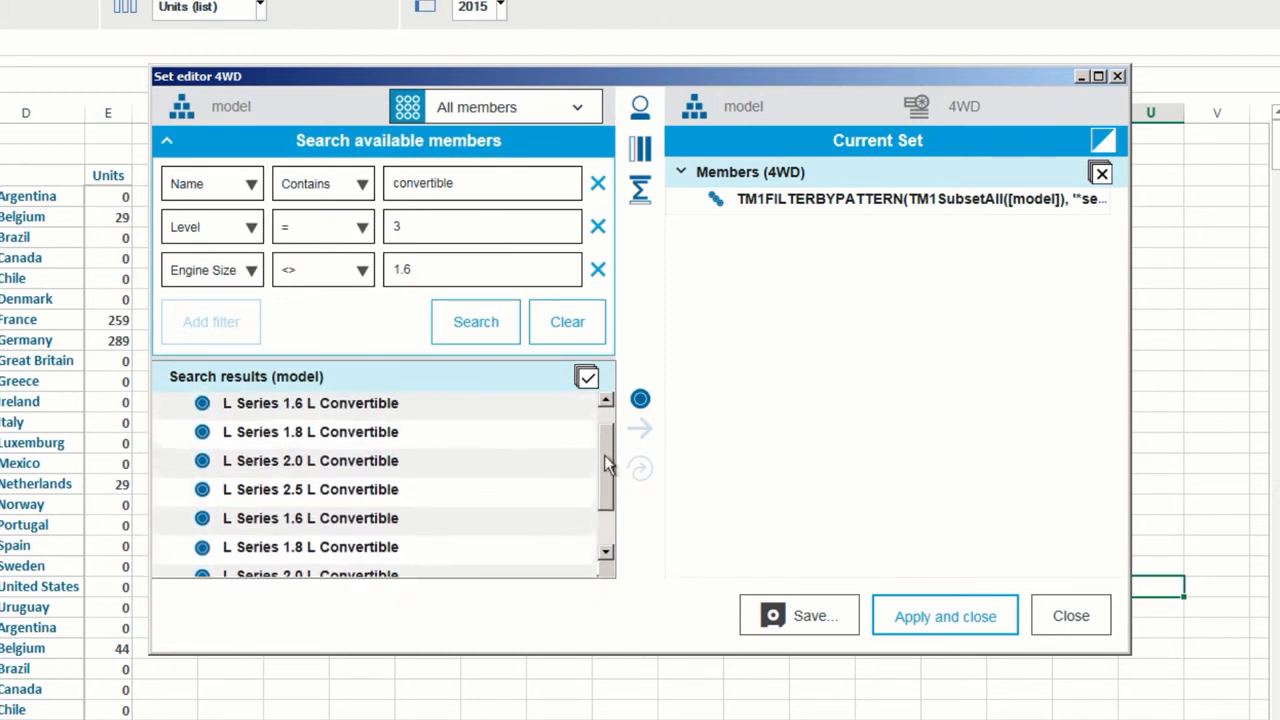
Select all eight convertible results and replace the current set with them.
left_click(587, 377)
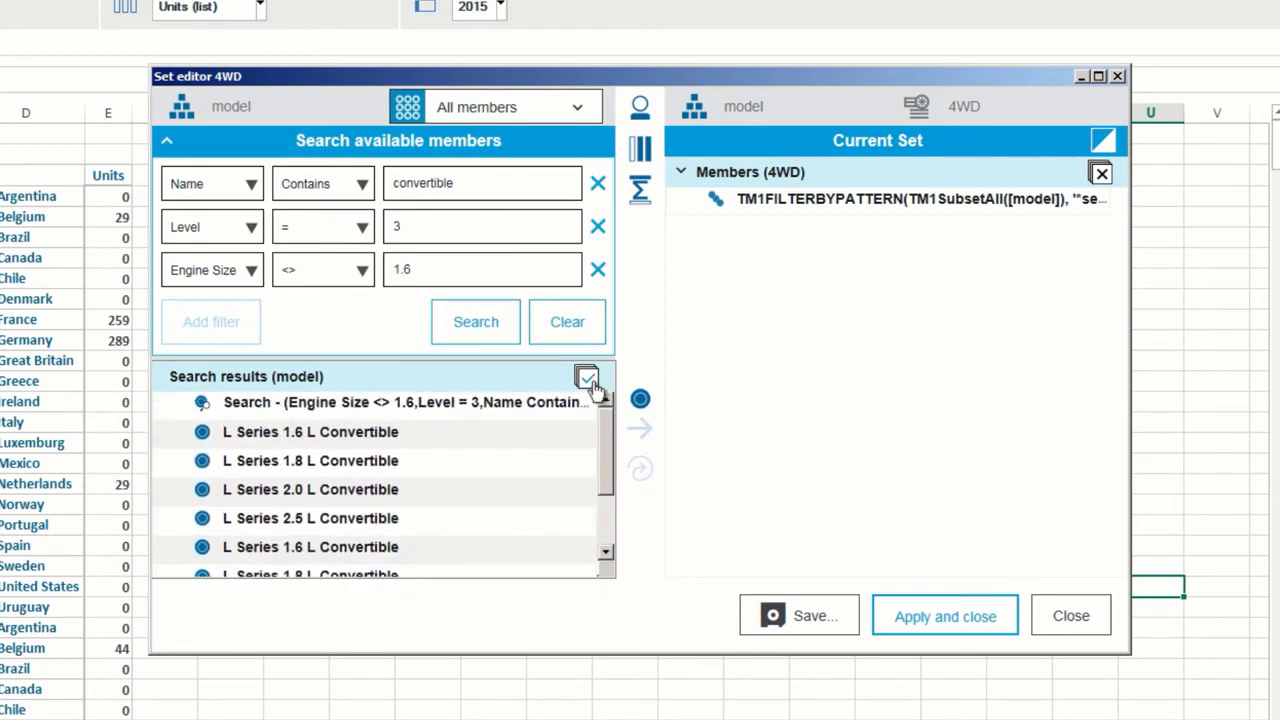
left_click(586, 376)
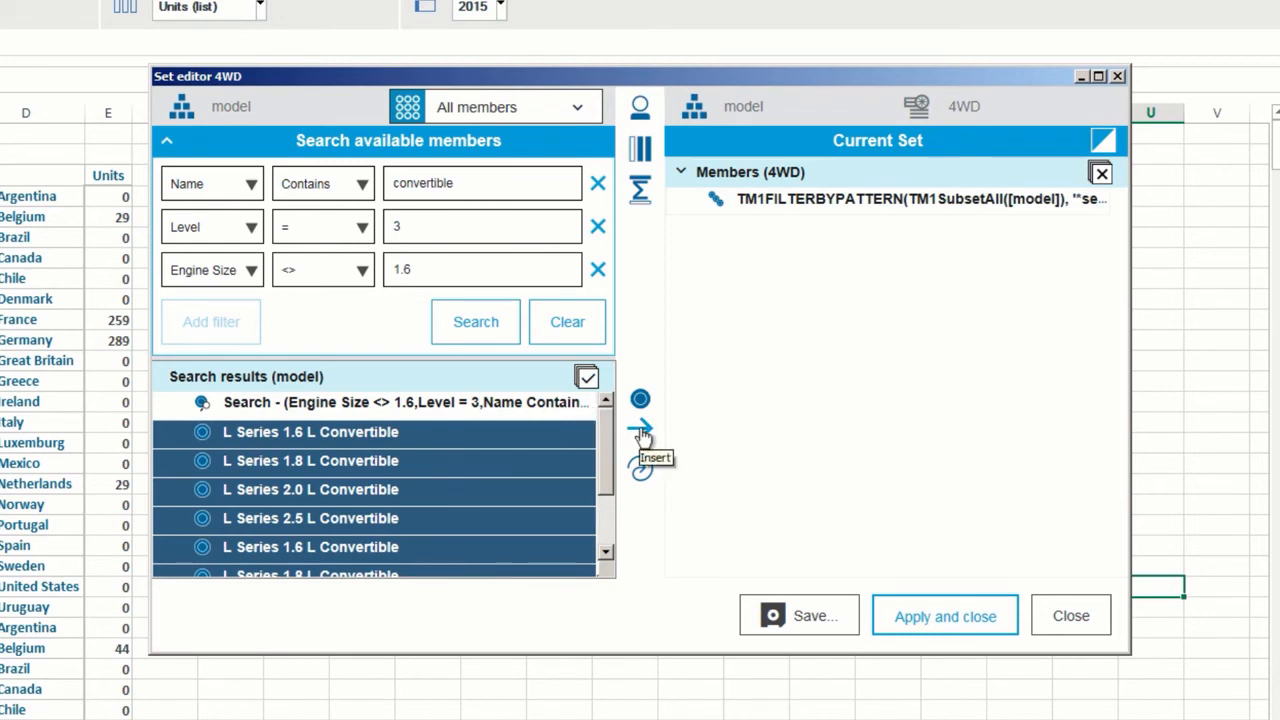
left_click(640, 428)
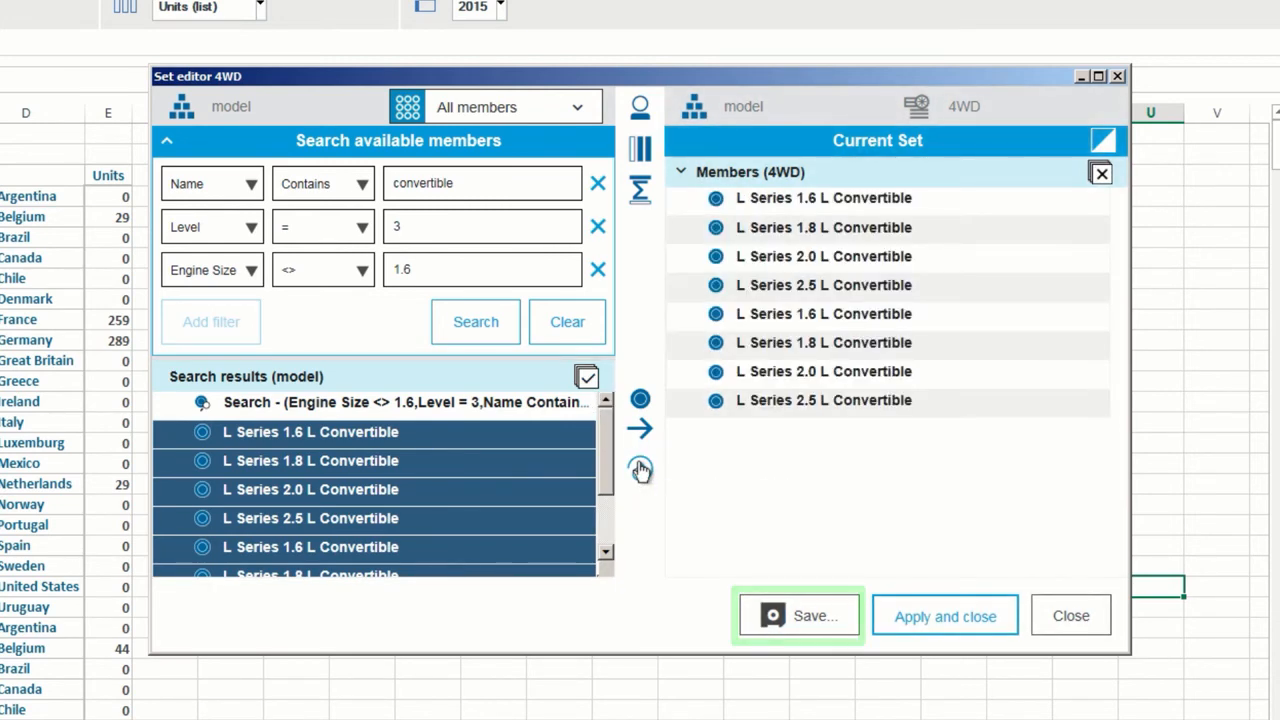